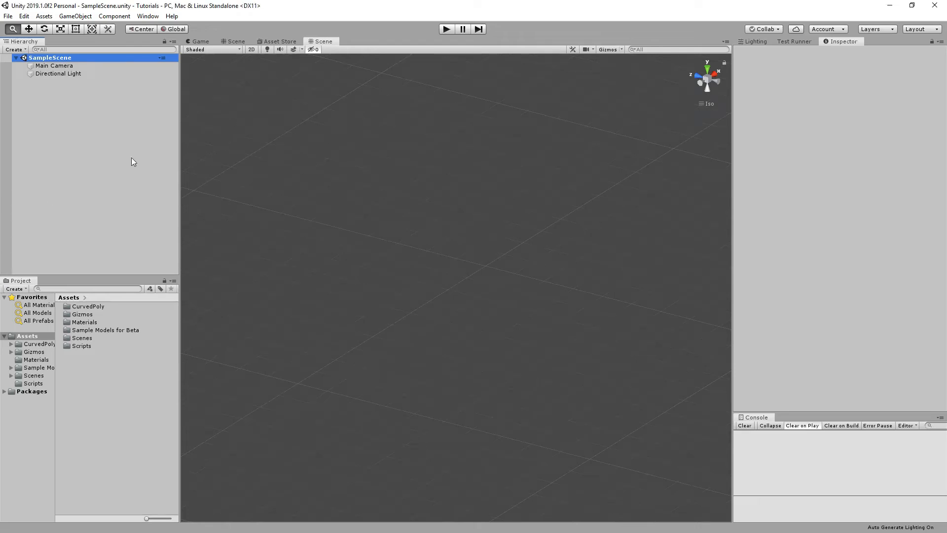
pyautogui.moveTo(105, 194)
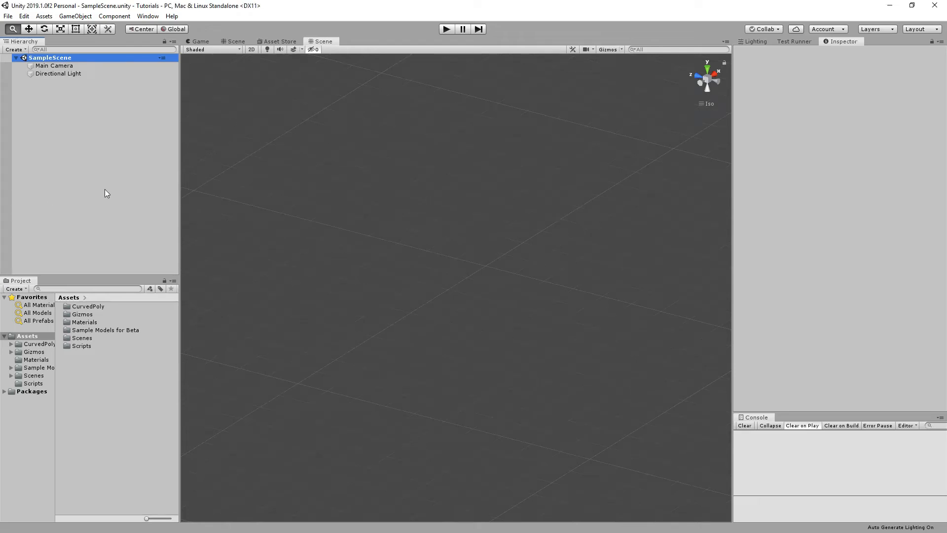
pyautogui.moveTo(89, 180)
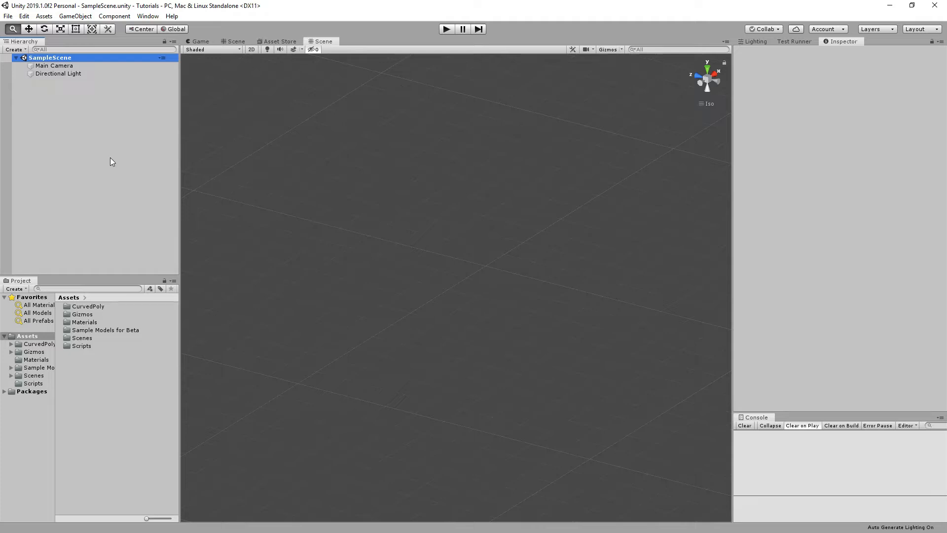
pyautogui.moveTo(85, 136)
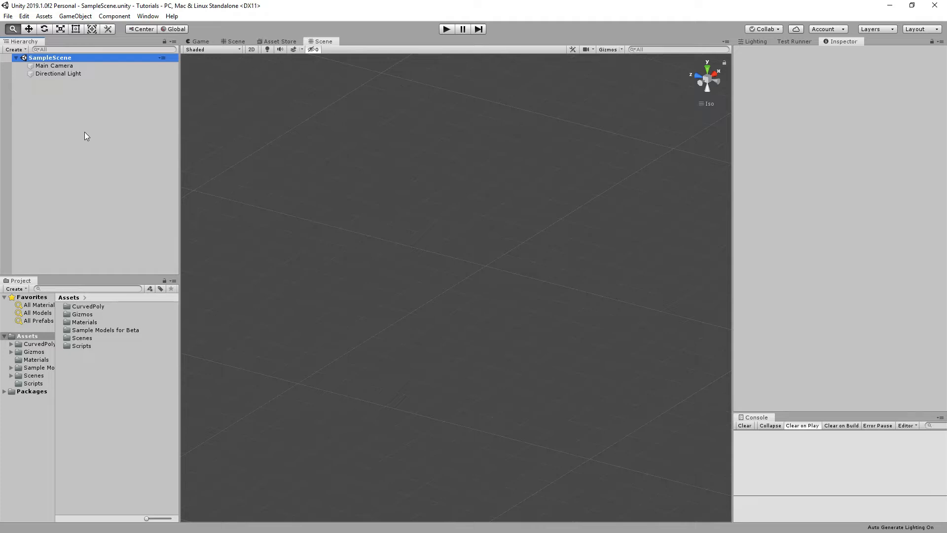
# Step: Create a New Curved Poly object from the Hierarchy's Create Other menu
pyautogui.rightClick(87, 135)
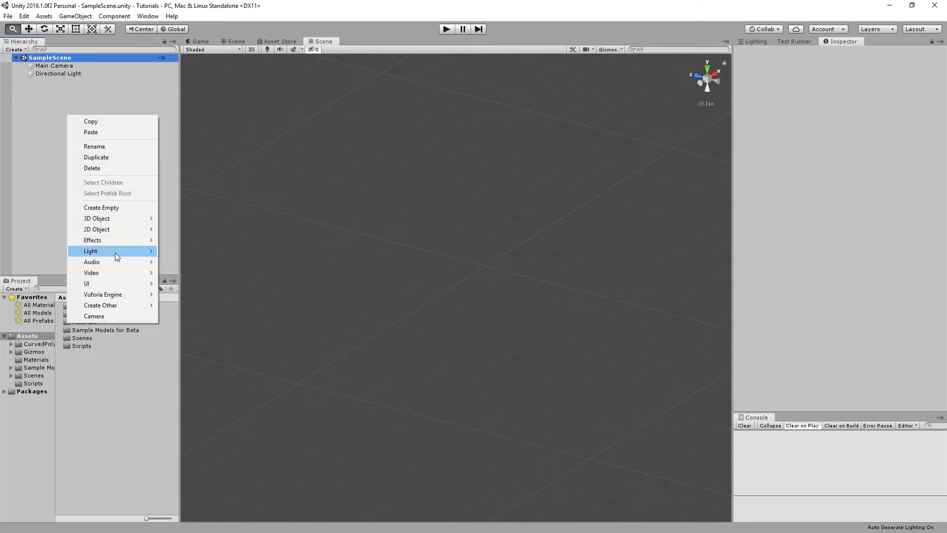
pyautogui.moveTo(100, 305)
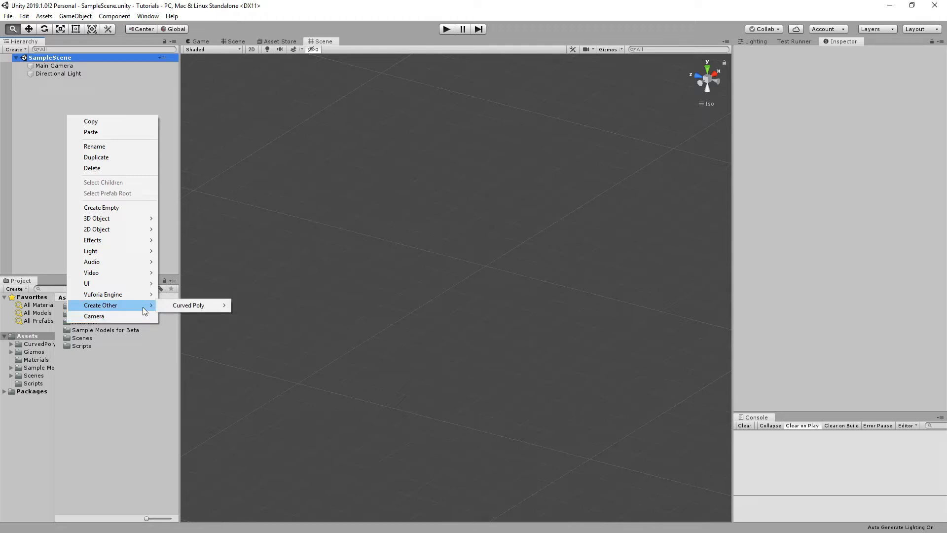
pyautogui.click(188, 305)
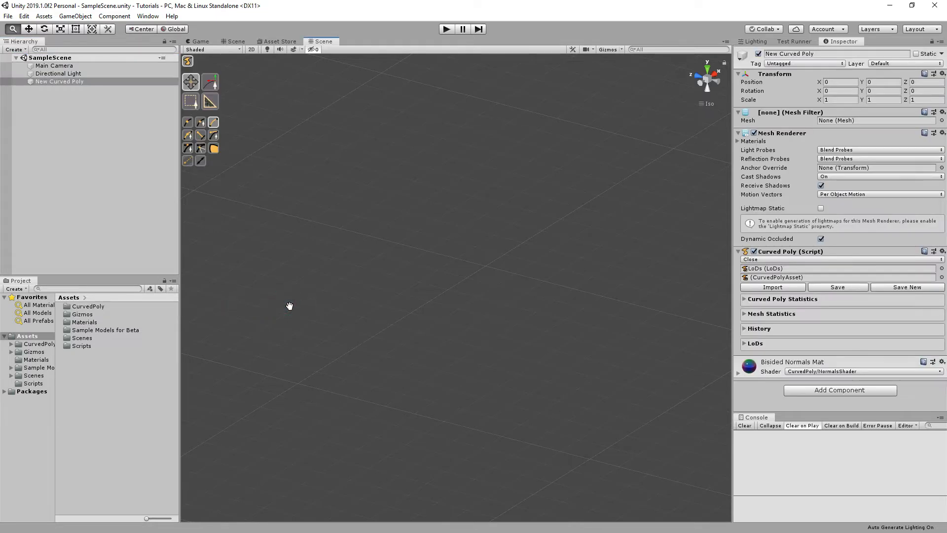
pyautogui.moveTo(564, 280)
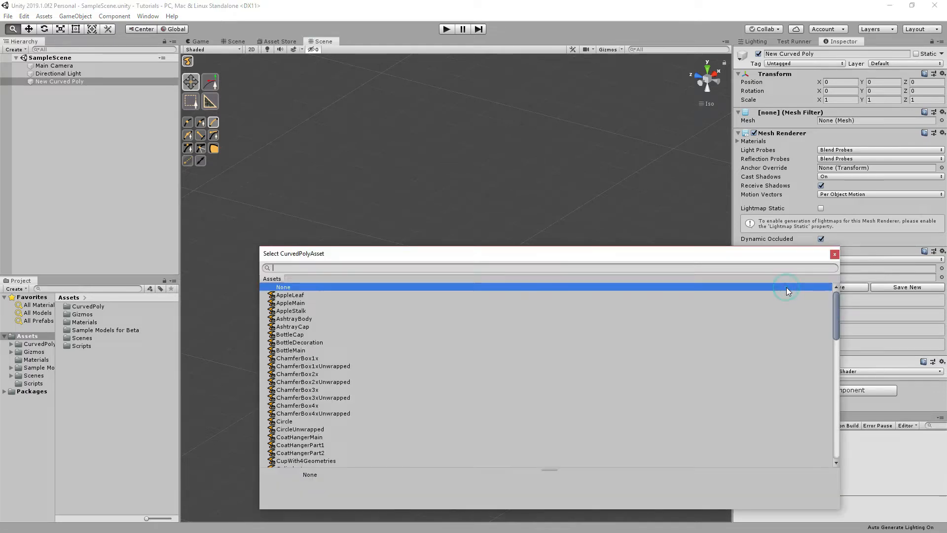
# Step: Search 'Sph' and load the Sphere asset into the Curved Poly object
pyautogui.write('Sp')
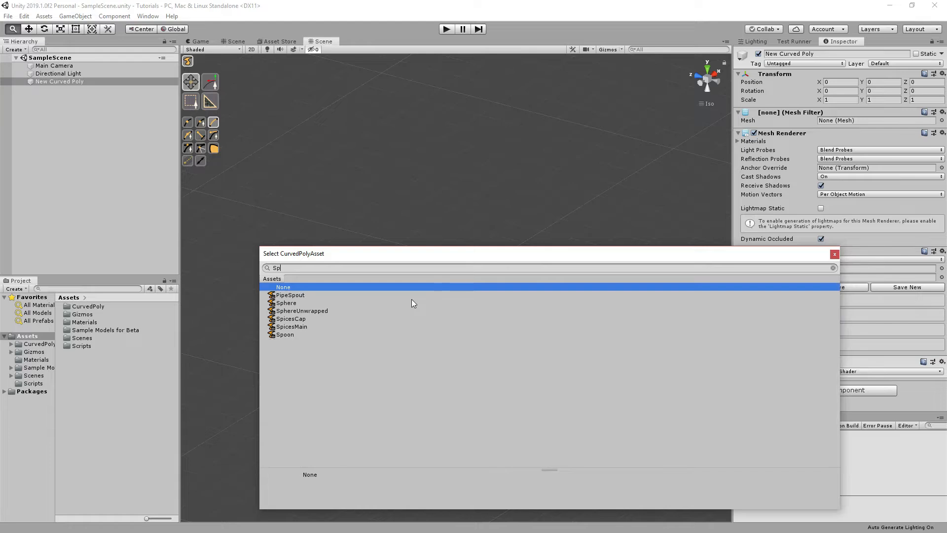
pyautogui.write('h')
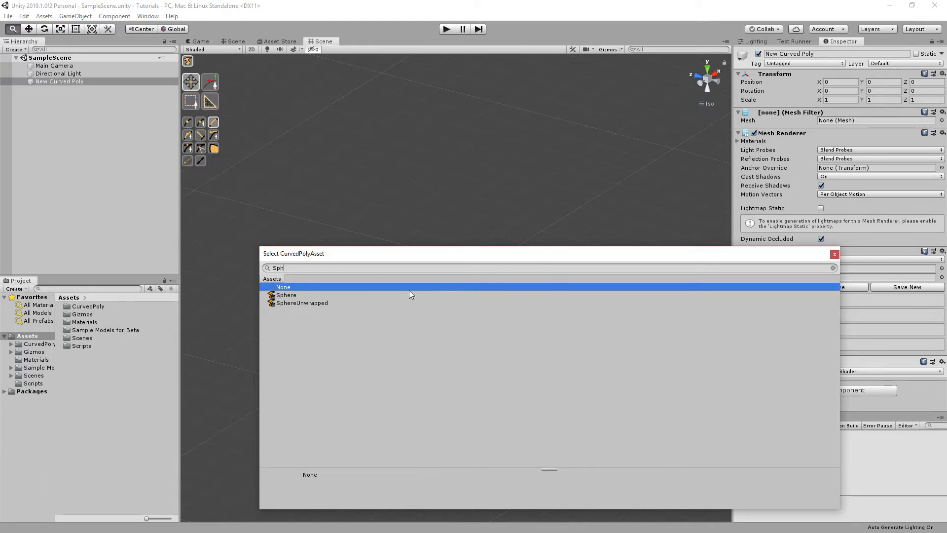
pyautogui.doubleClick(286, 295)
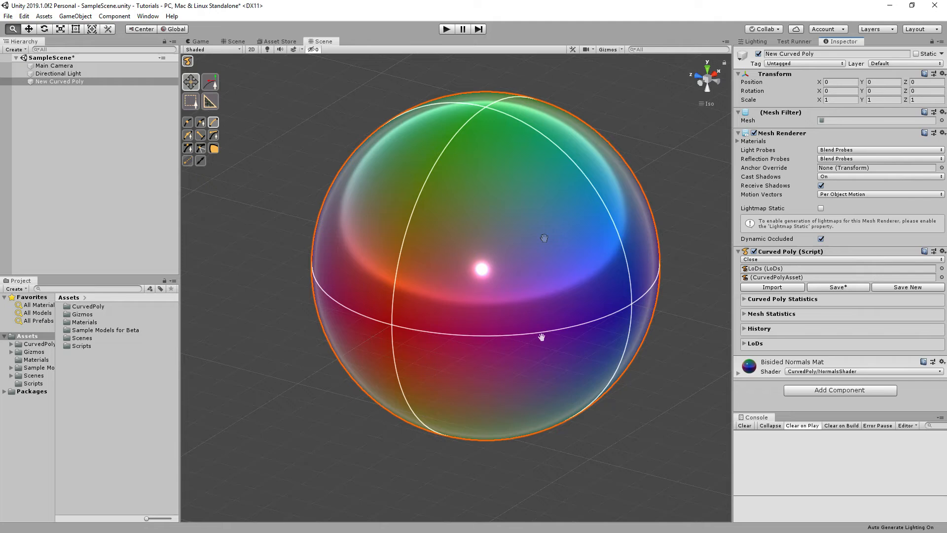
pyautogui.moveTo(543, 237)
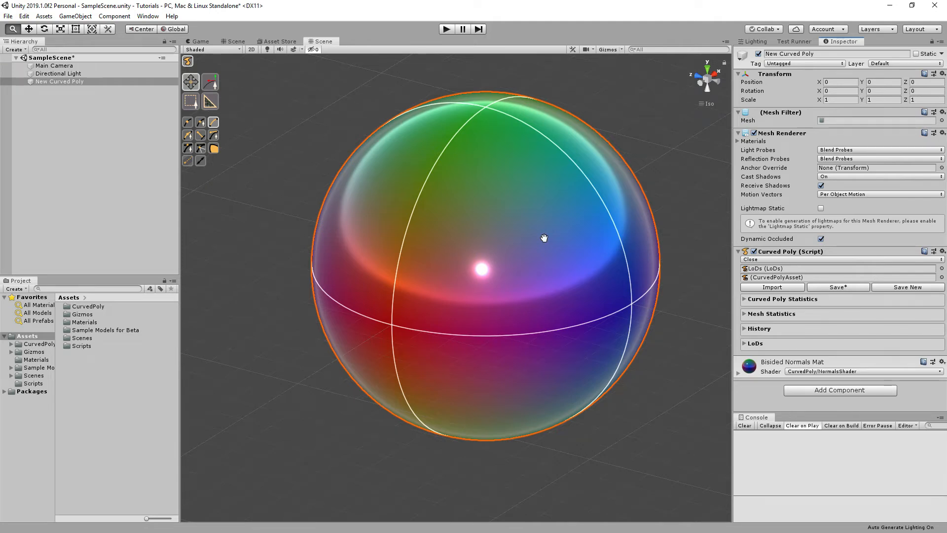
# Step: Expand the Mesh Renderer's Materials list showing Bisided Normals Mat
pyautogui.click(738, 141)
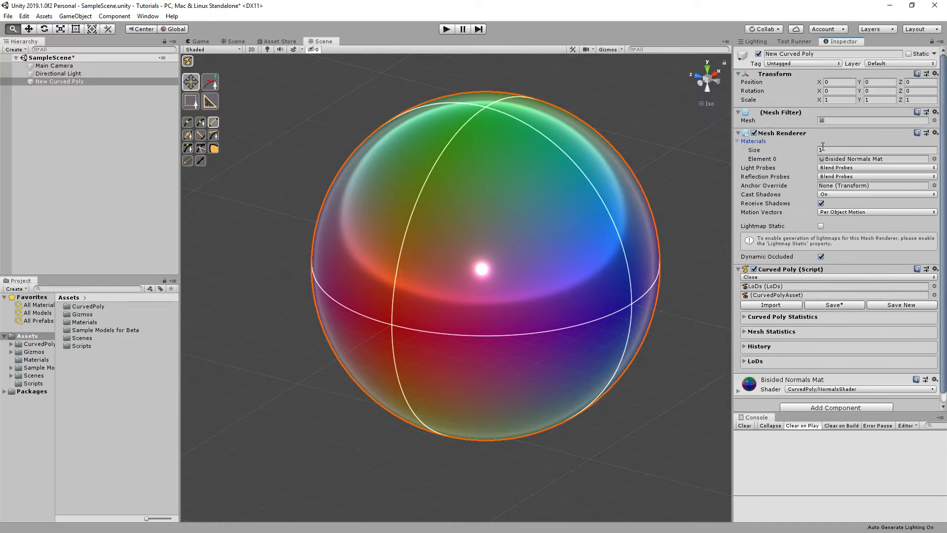
pyautogui.moveTo(940, 170)
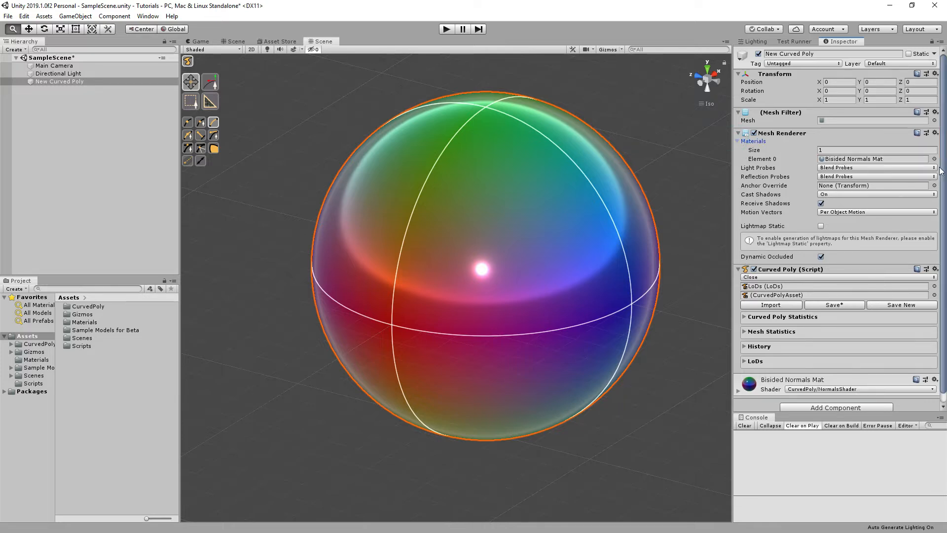
pyautogui.moveTo(692, 186)
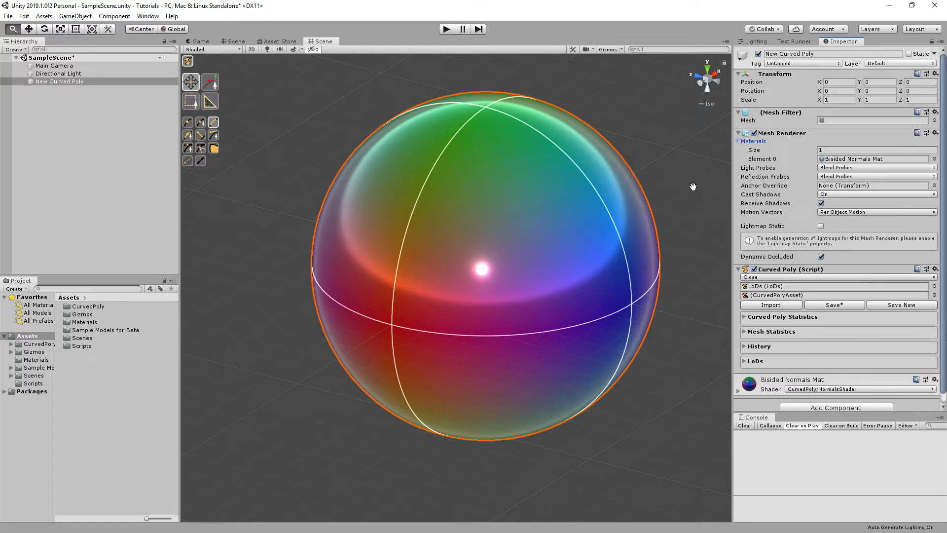
pyautogui.moveTo(727, 188)
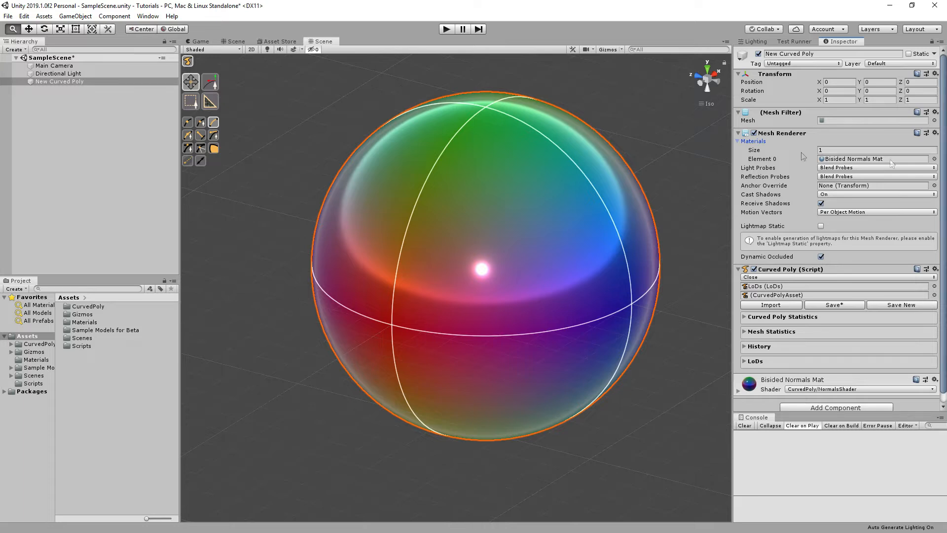
# Step: Assign RedMat to the sphere's Element 0 material slot
pyautogui.click(931, 159)
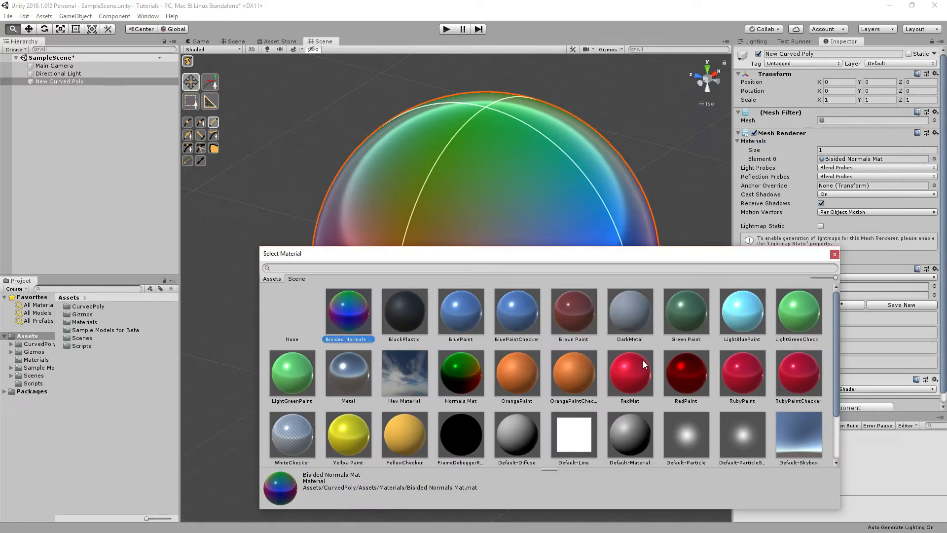
pyautogui.doubleClick(630, 372)
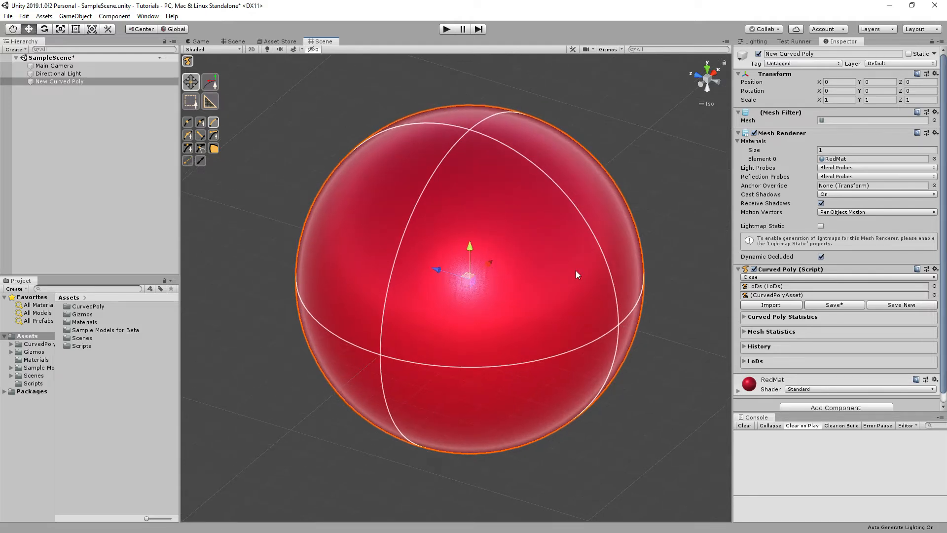
pyautogui.moveTo(245, 91)
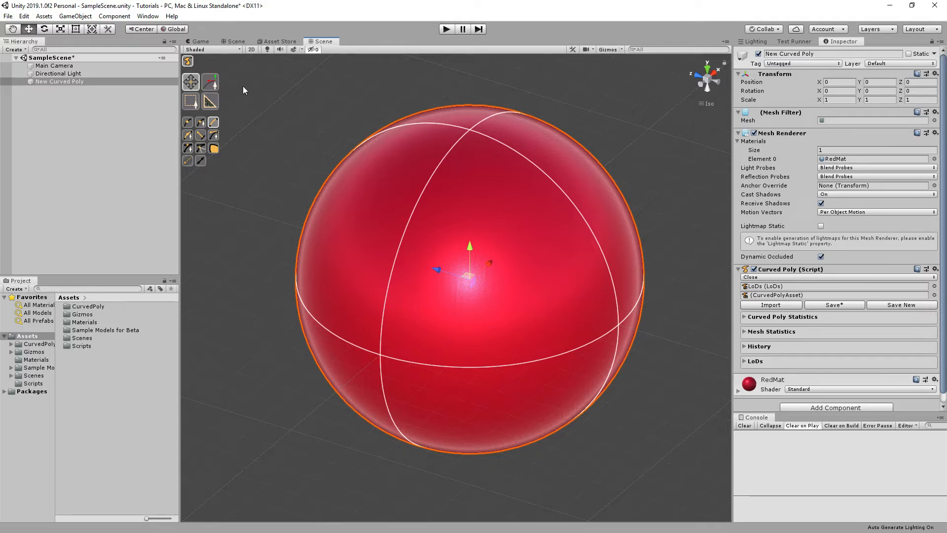
# Step: Enter Curved Poly edit mode on the red sphere from the Scene toolbar
pyautogui.click(210, 81)
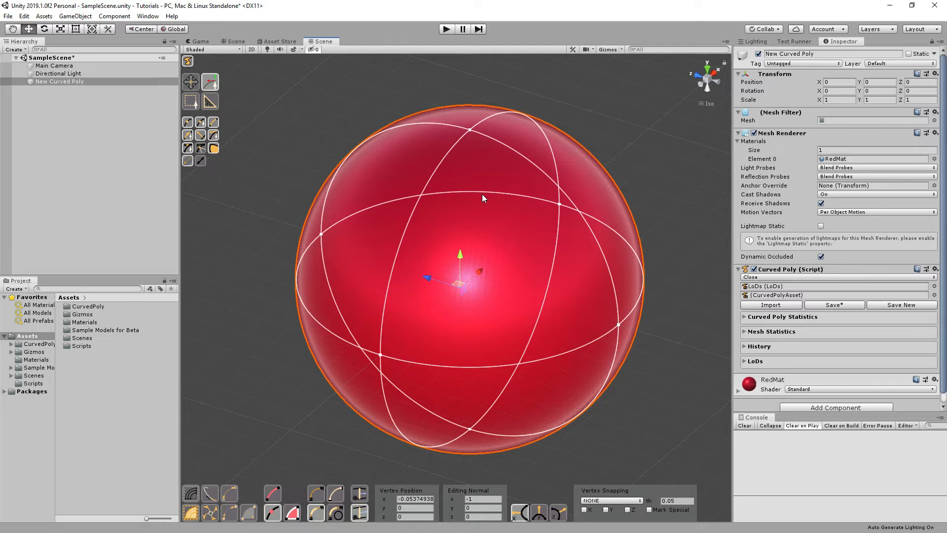
pyautogui.moveTo(497, 120)
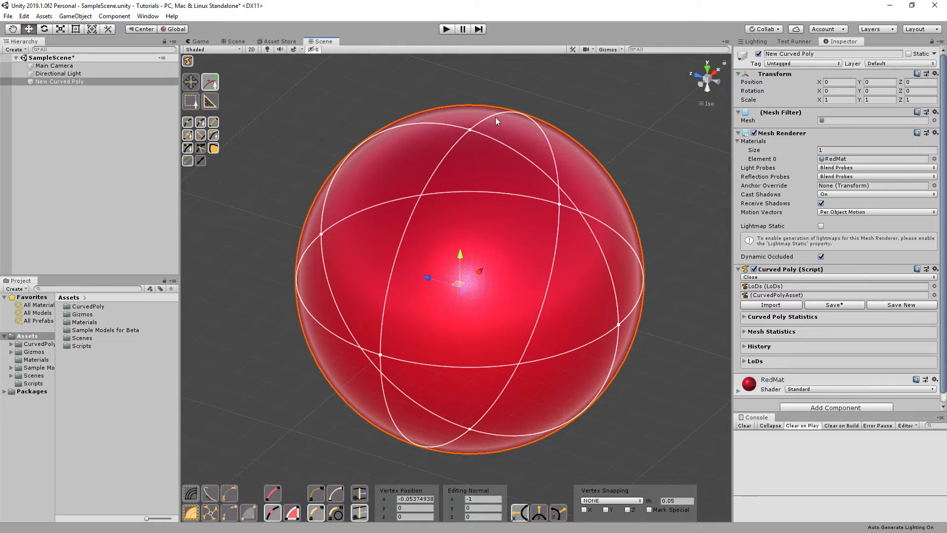
# Step: Select the vertex at 0, 0, 0.5 on the sphere's lower front for editing
pyautogui.click(470, 128)
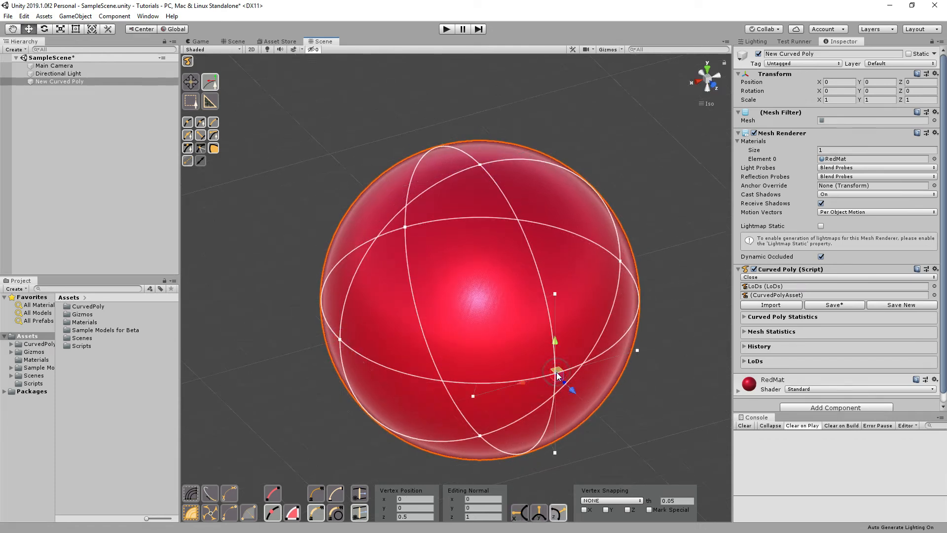
pyautogui.moveTo(526, 262)
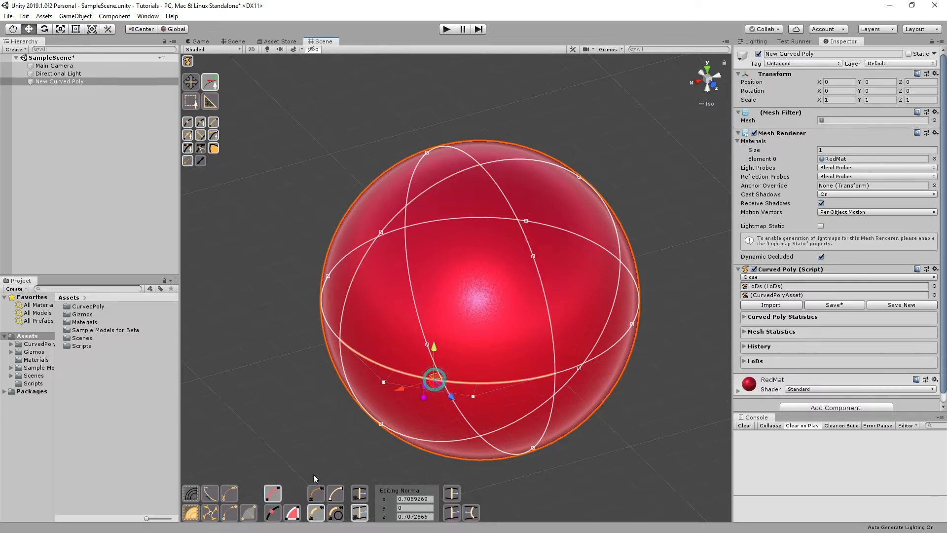
pyautogui.click(292, 514)
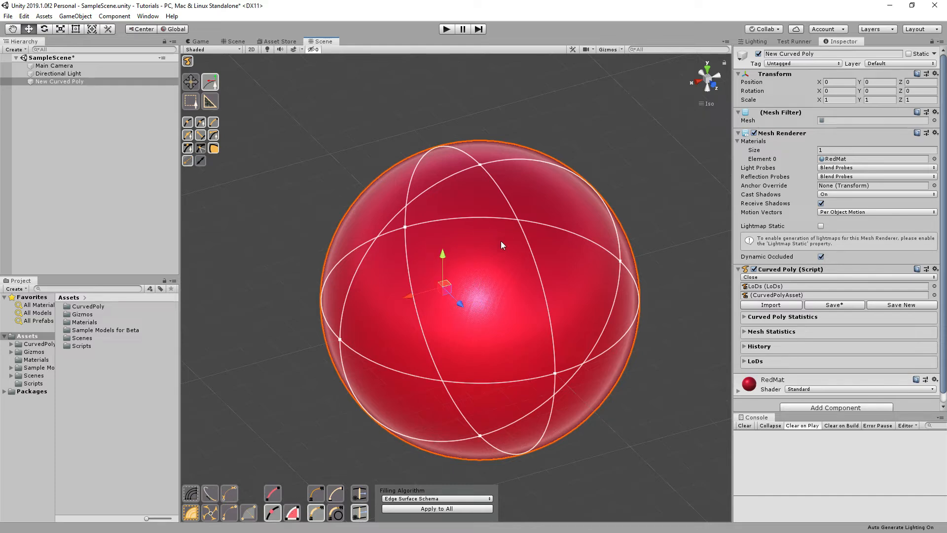
pyautogui.moveTo(530, 242)
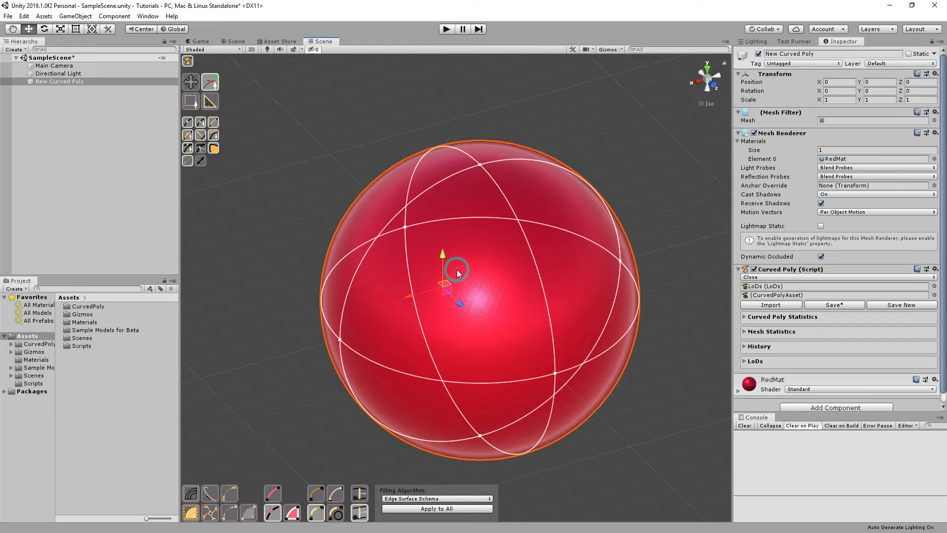
pyautogui.moveTo(484, 168)
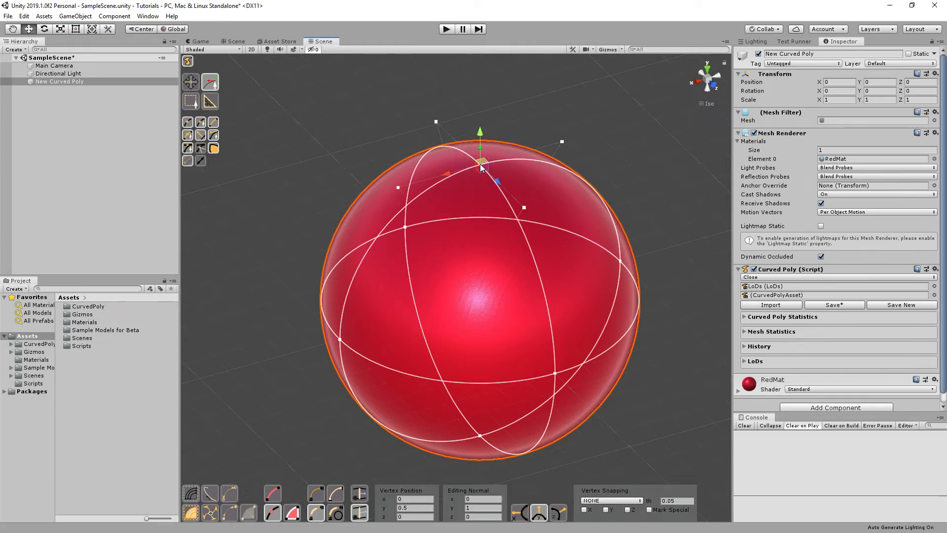
pyautogui.moveTo(550, 169)
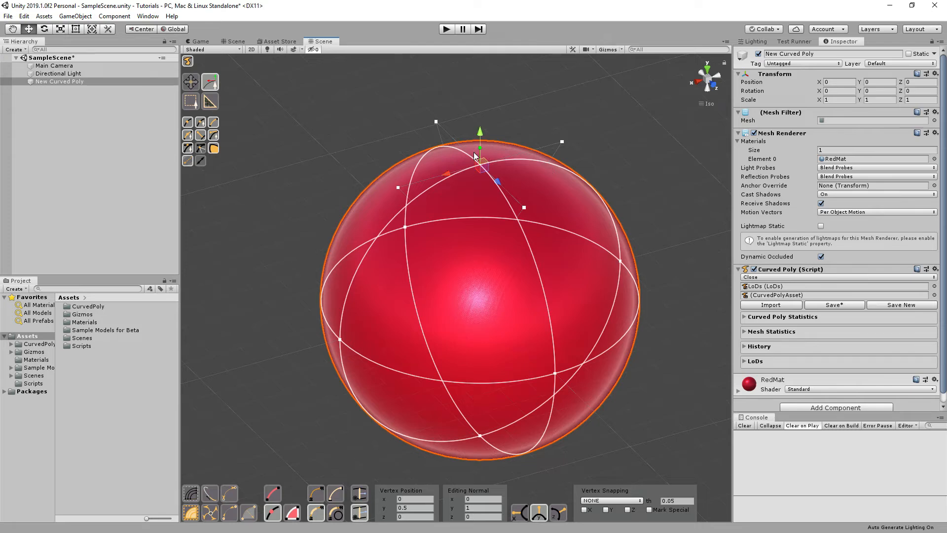
pyautogui.moveTo(568, 143)
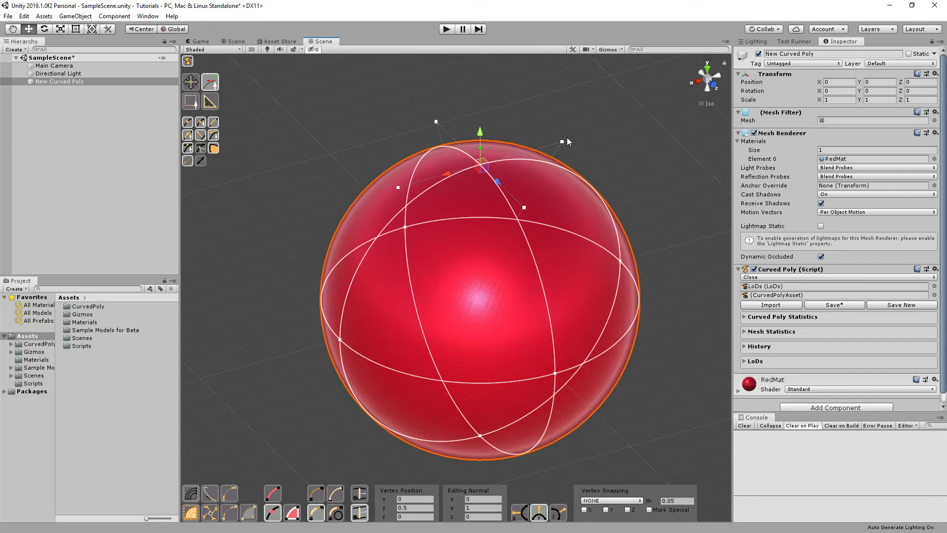
pyautogui.moveTo(559, 142)
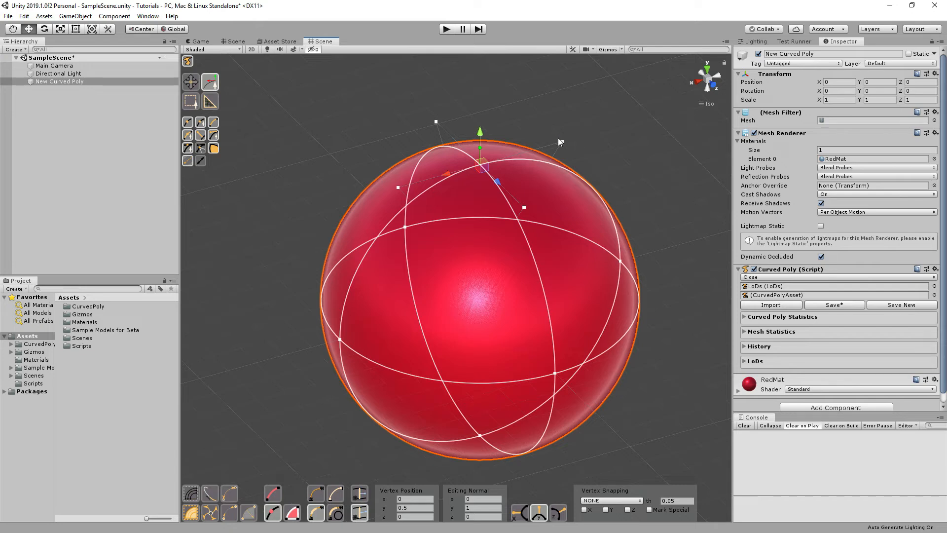
pyautogui.moveTo(479, 131)
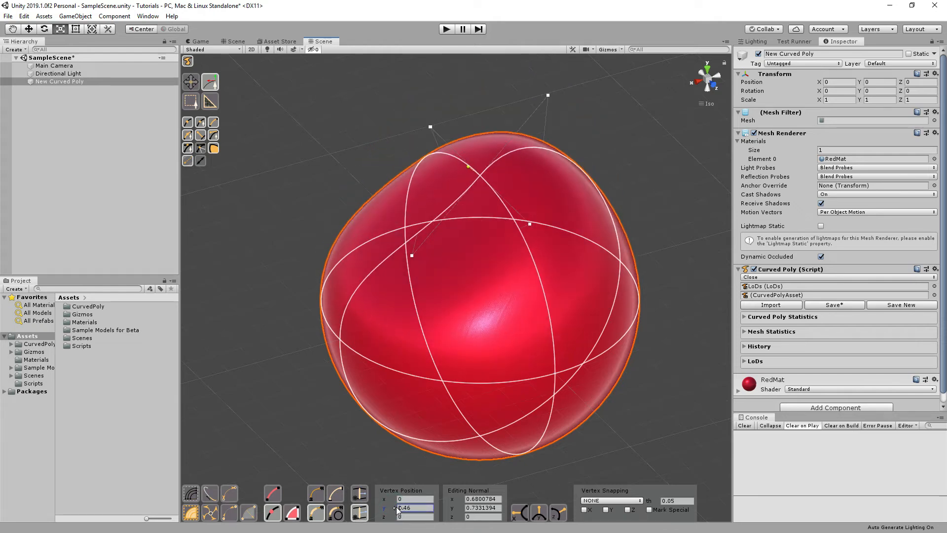
# Step: Apply the lowered top vertex height of 0.46 in Y
pyautogui.click(413, 508)
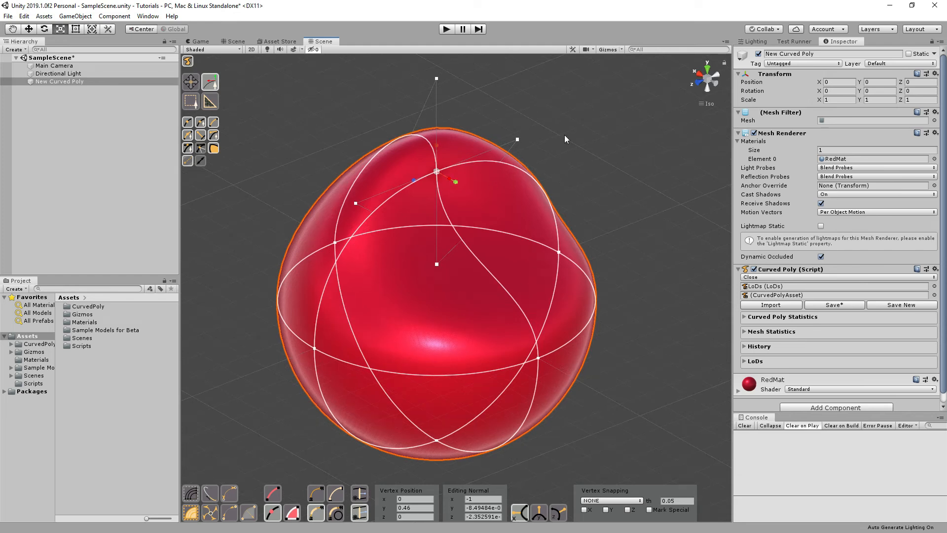
pyautogui.moveTo(386, 254)
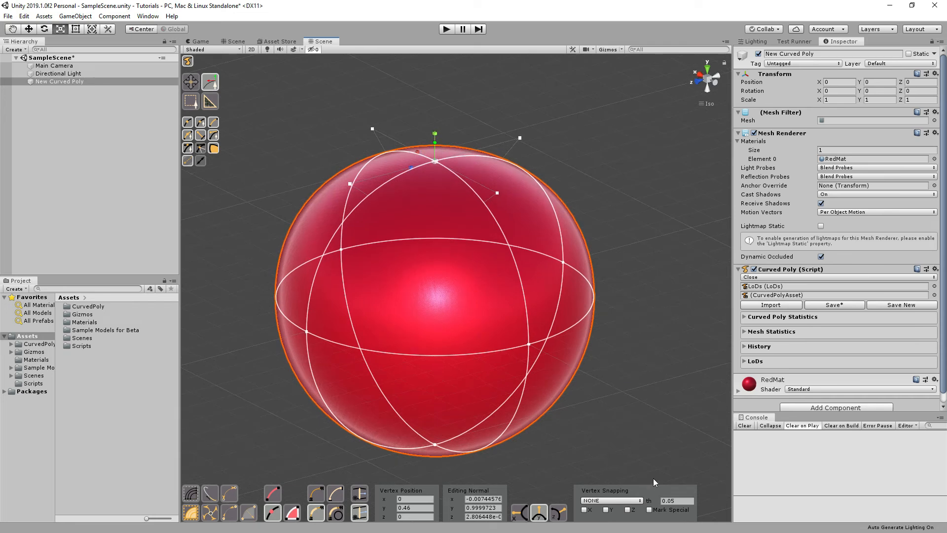
pyautogui.moveTo(669, 396)
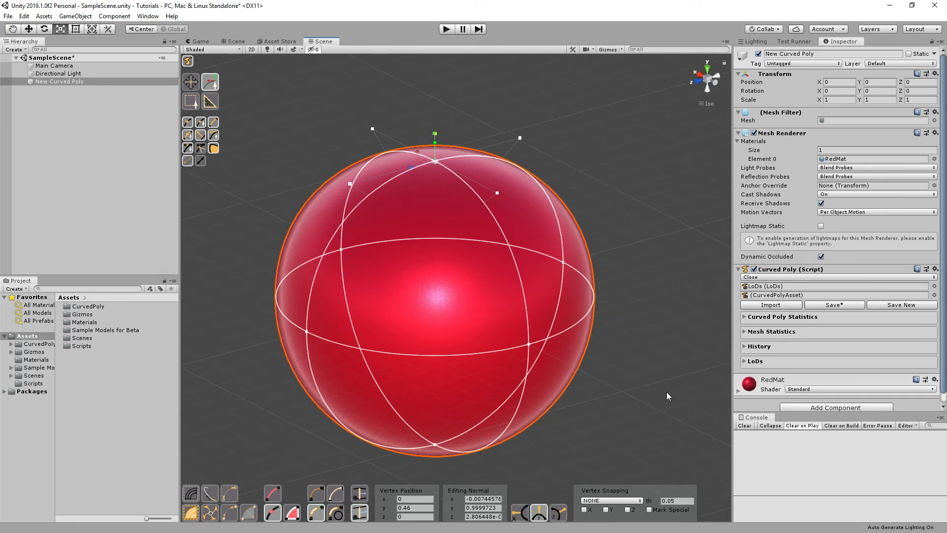
pyautogui.moveTo(457, 278)
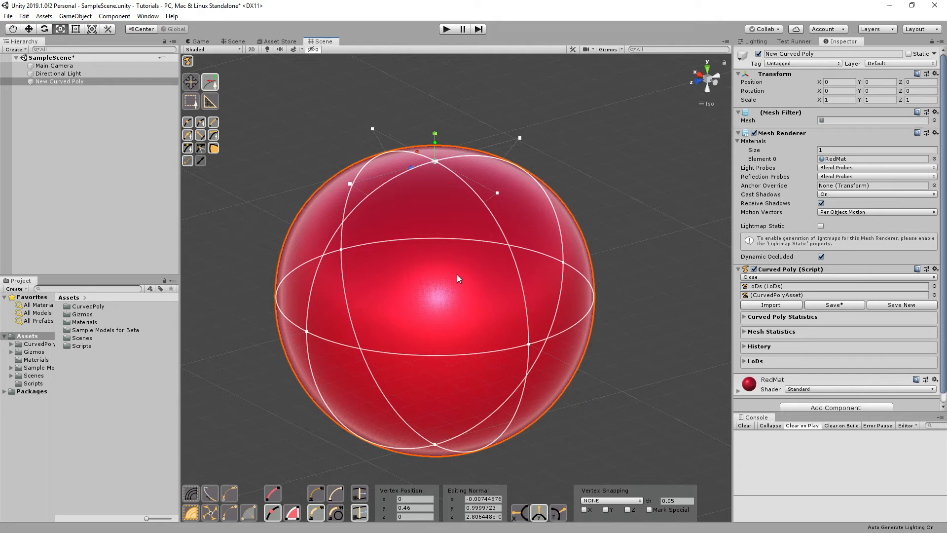
# Step: Set Vertex Snapping to ALL with one axis enabled and select the top-center vertex
pyautogui.click(610, 500)
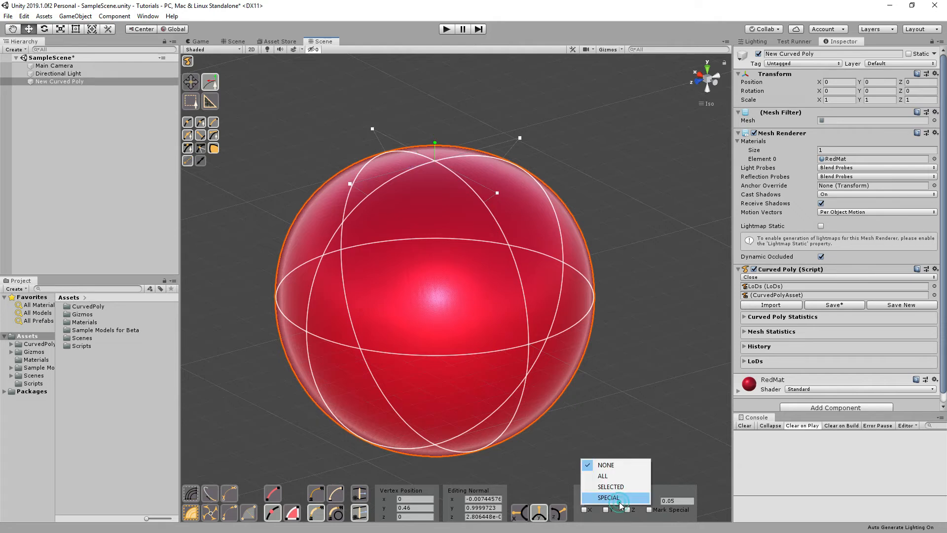
pyautogui.click(601, 475)
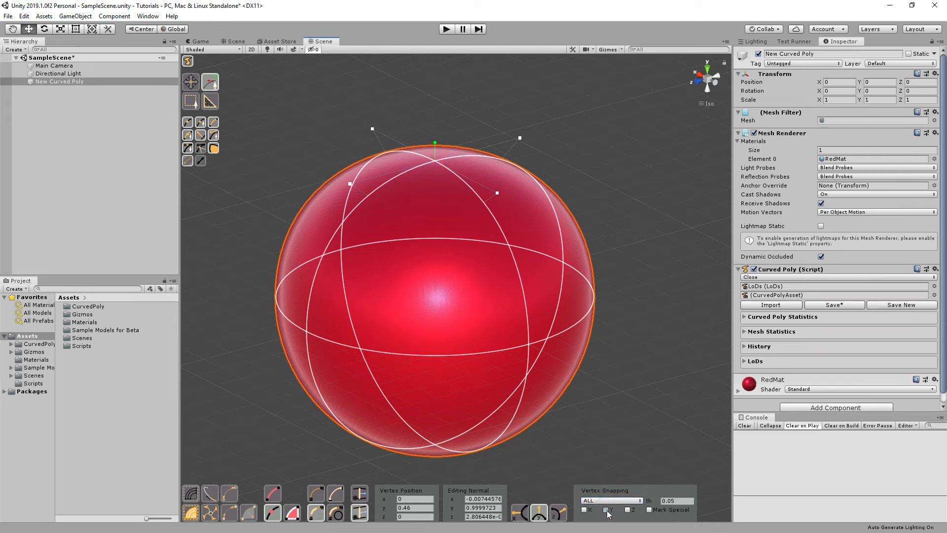
pyautogui.click(607, 509)
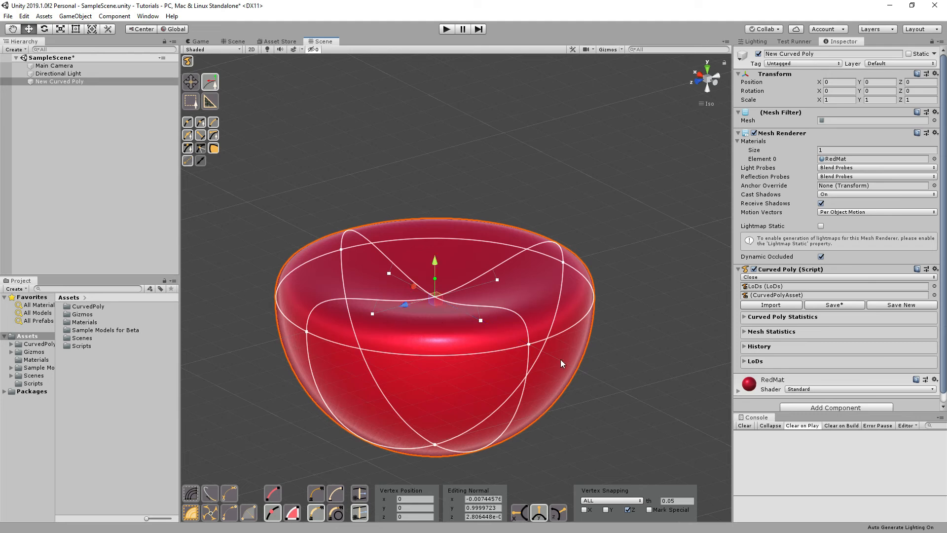
pyautogui.moveTo(531, 303)
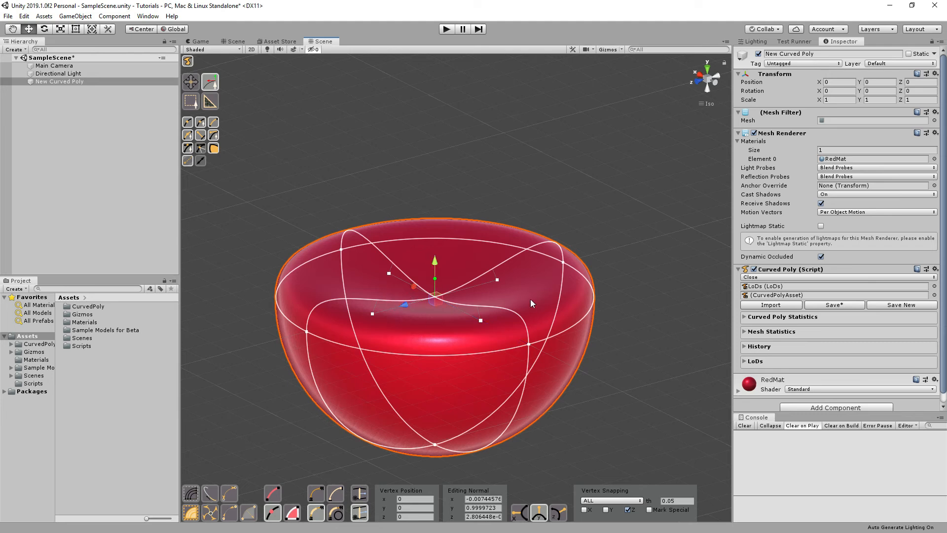
pyautogui.click(706, 62)
pyautogui.write('0.4')
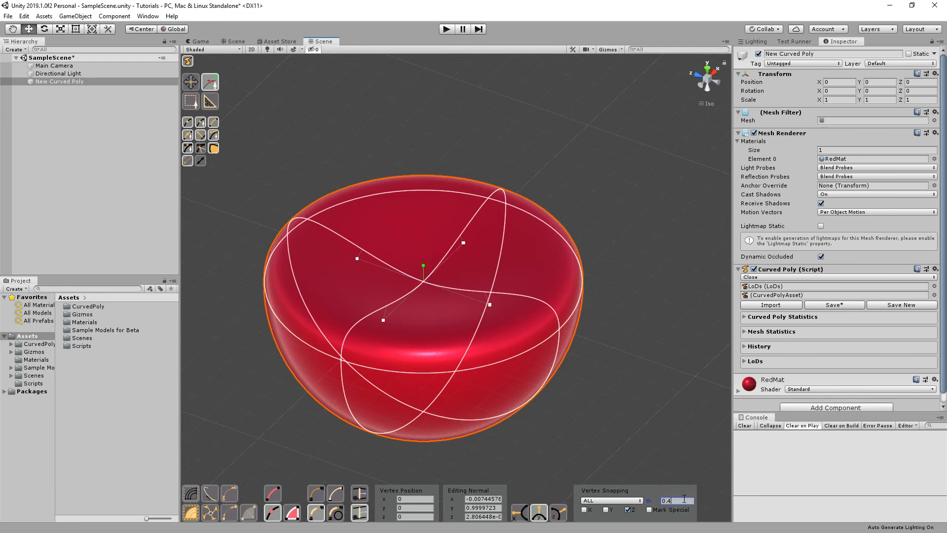
# Step: Confirm the 0.4 snapping distance and reopen the snapping mode choices
pyautogui.click(583, 509)
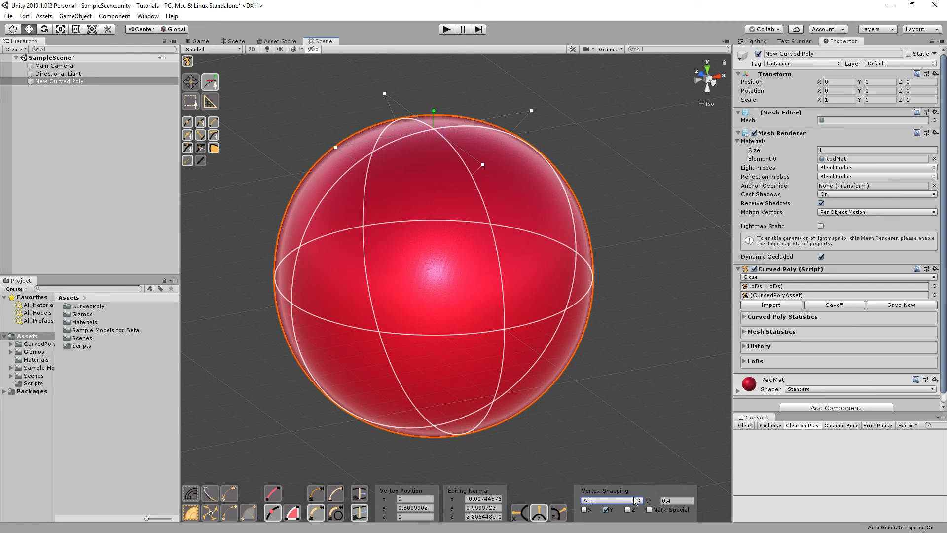
pyautogui.click(607, 500)
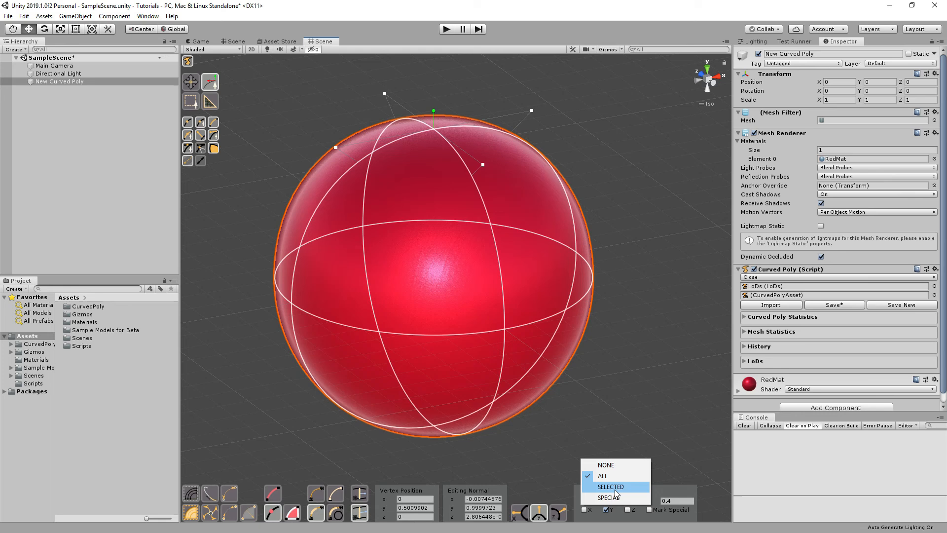
pyautogui.moveTo(610, 497)
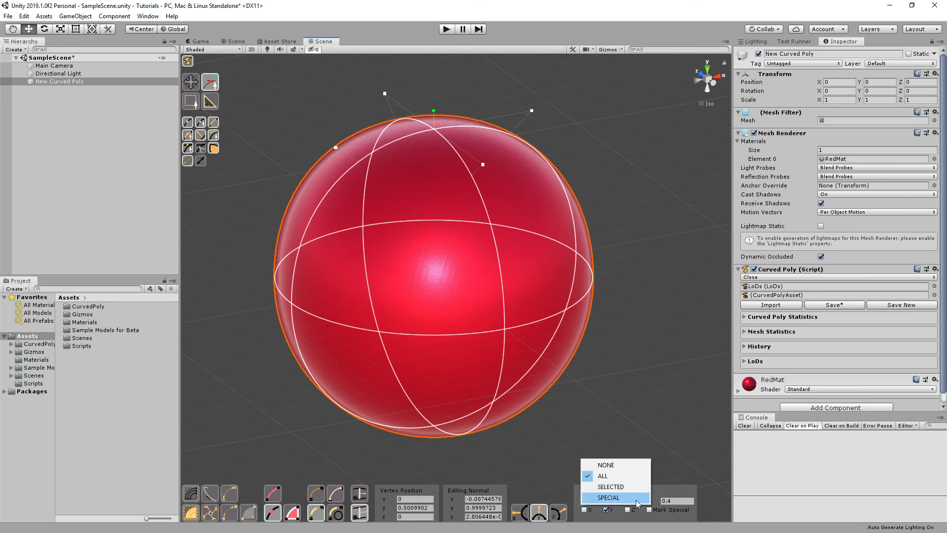
# Step: Switch vertex snapping to SPECIAL mode
pyautogui.click(609, 497)
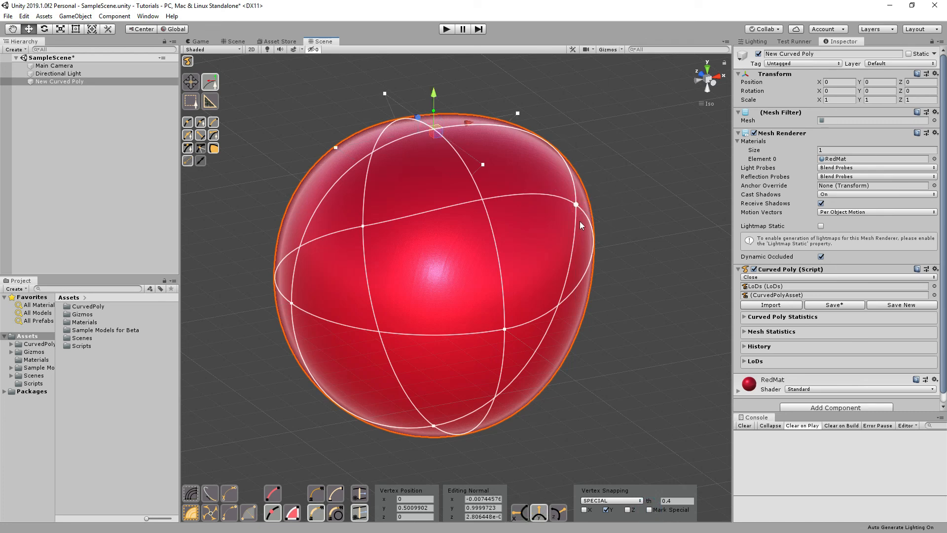
pyautogui.moveTo(477, 90)
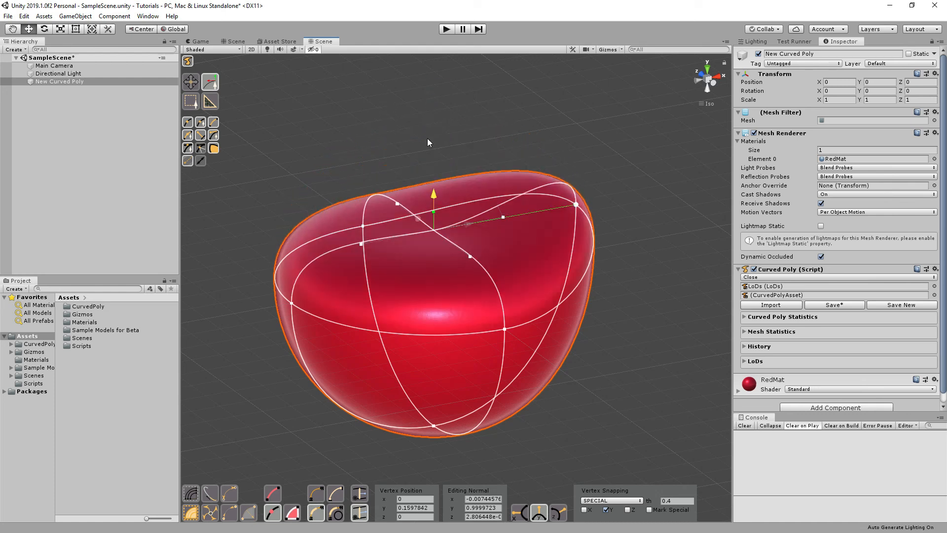
pyautogui.moveTo(424, 210)
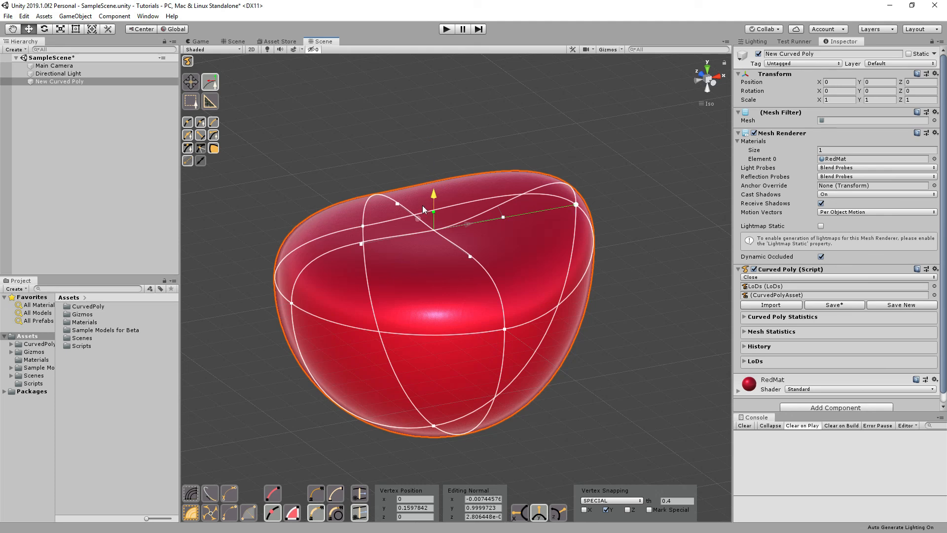